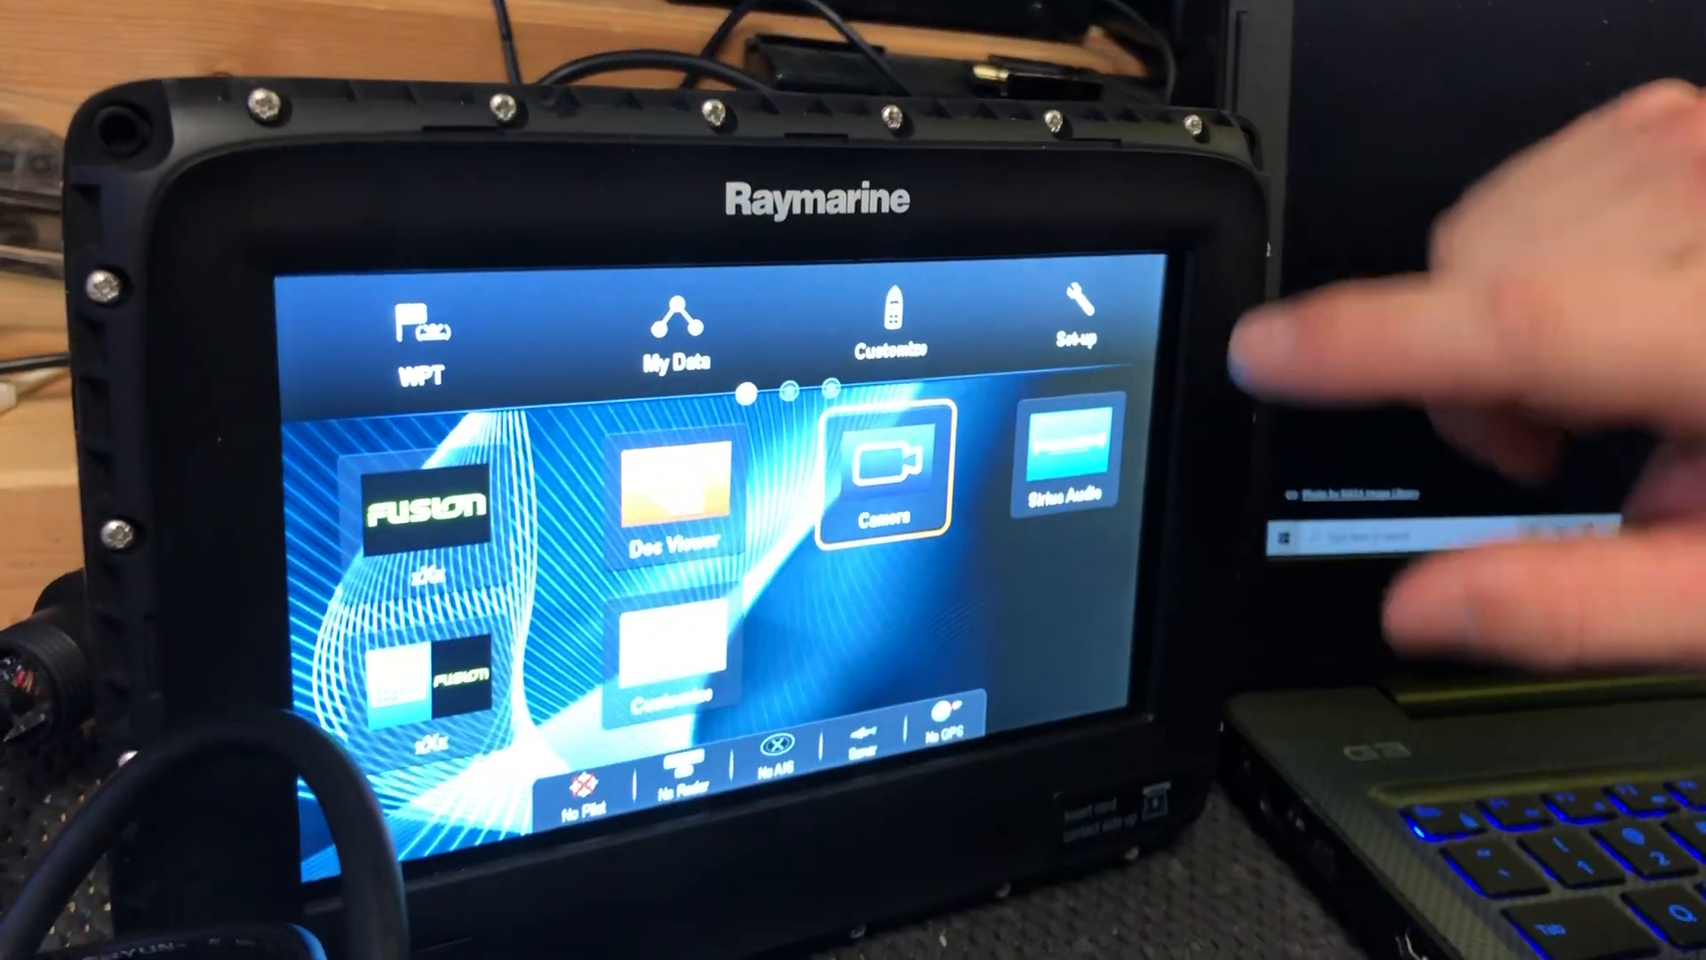
# - Open the Diagnostics device list showing the a78 WiFi display and CAM210IP camera
pyautogui.click(1071, 326)
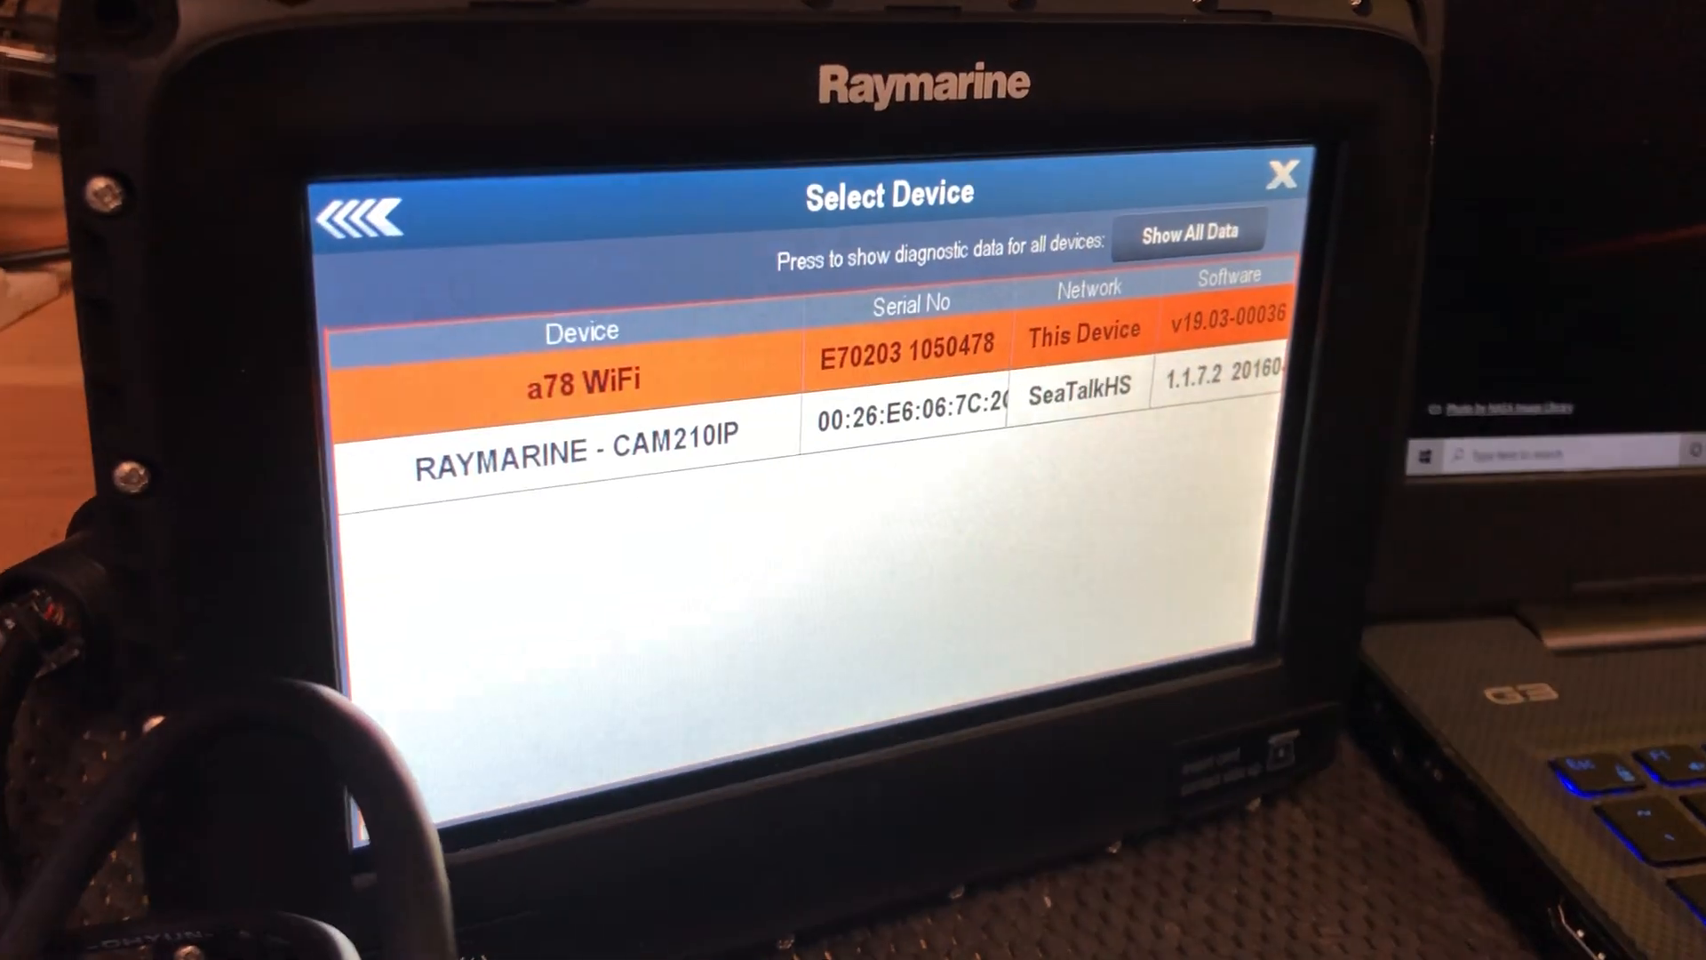
# - Open the CAM210IP camera's diagnostics and scroll down to its RTSP URI addresses
pyautogui.click(577, 505)
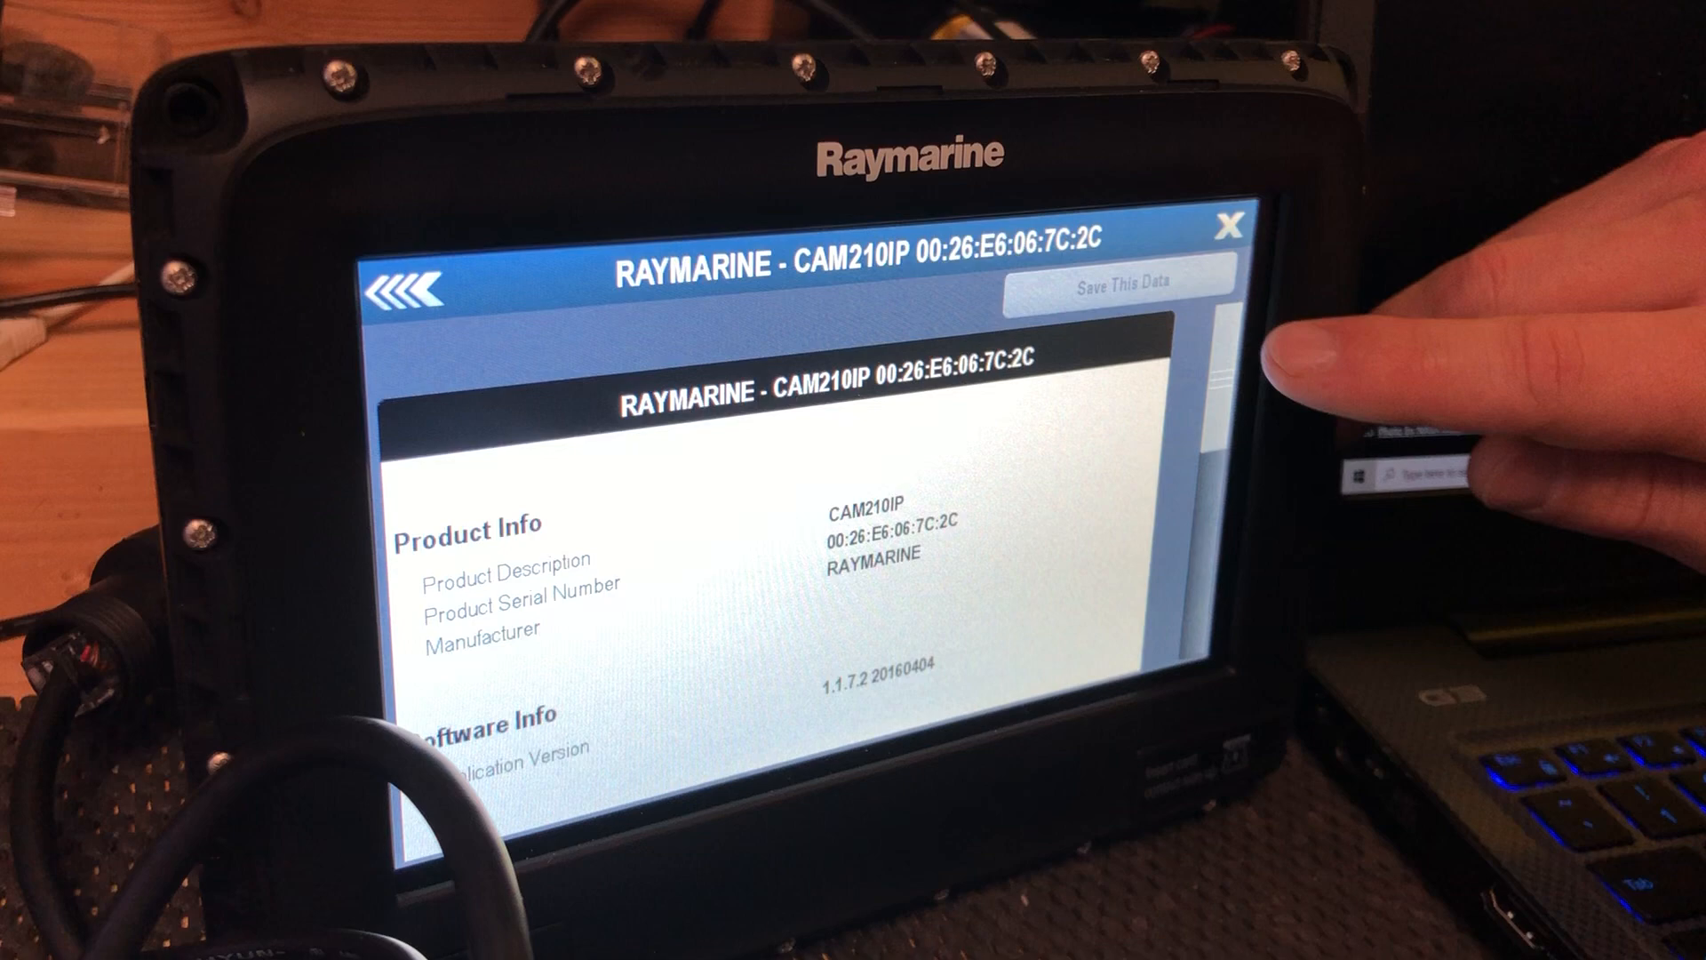
pyautogui.scroll(-3)
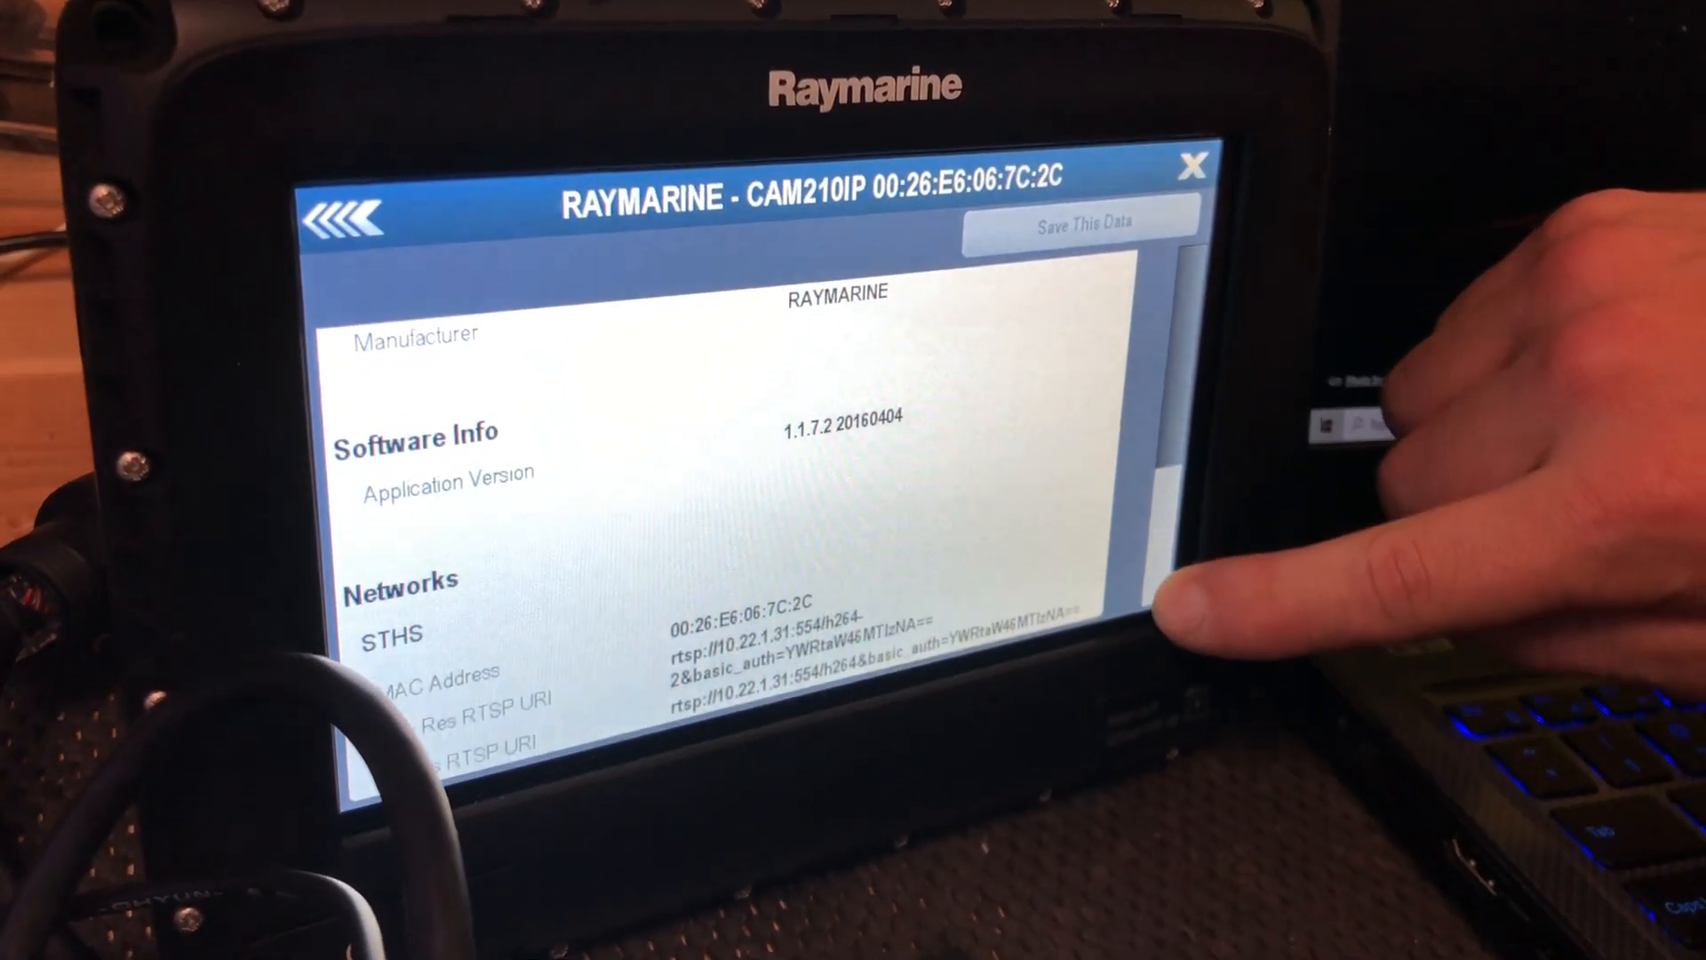